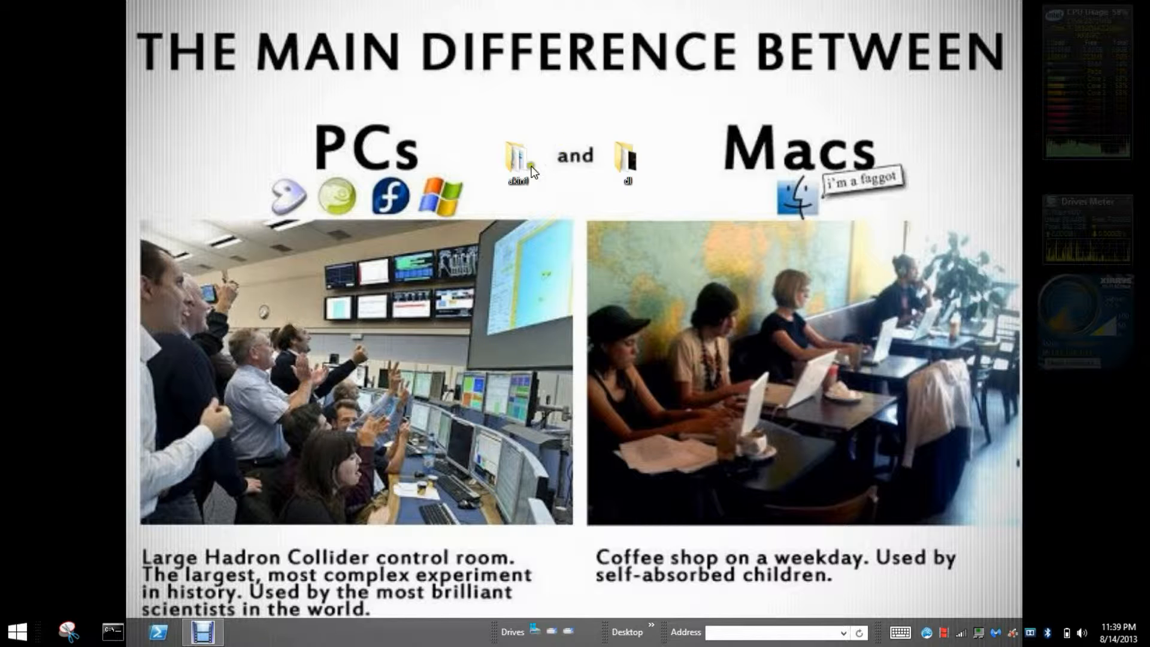
Show a desktop folder's right-click menu listing the Take Ownership and Unlocker entries
right_click(518, 156)
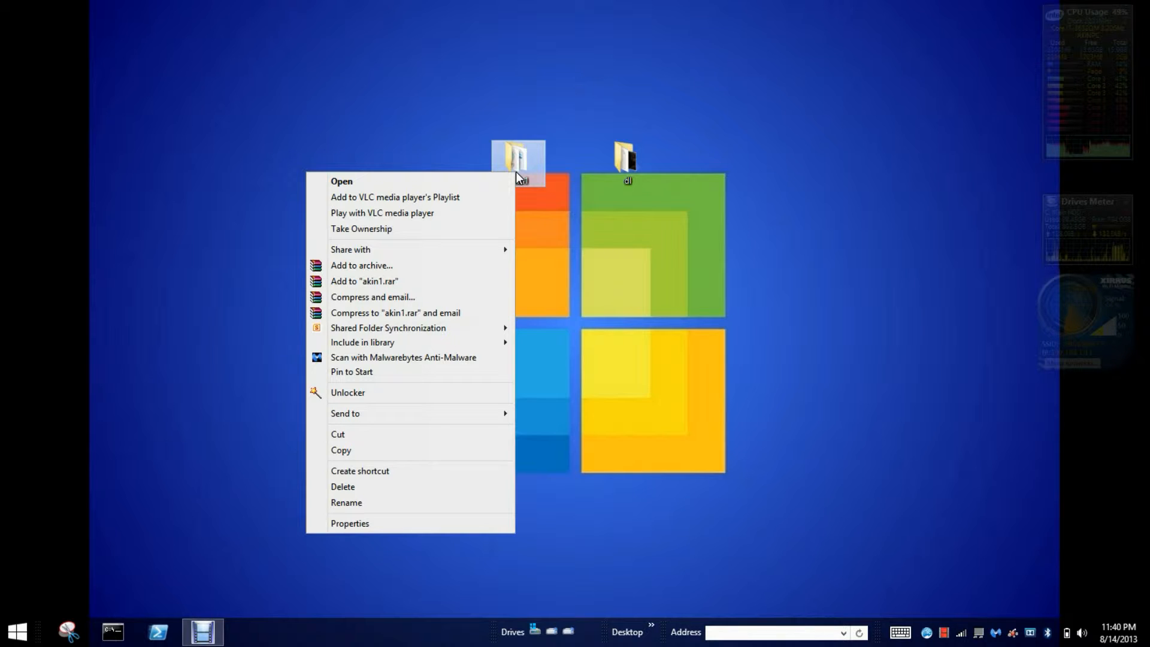
mouse_move(522, 159)
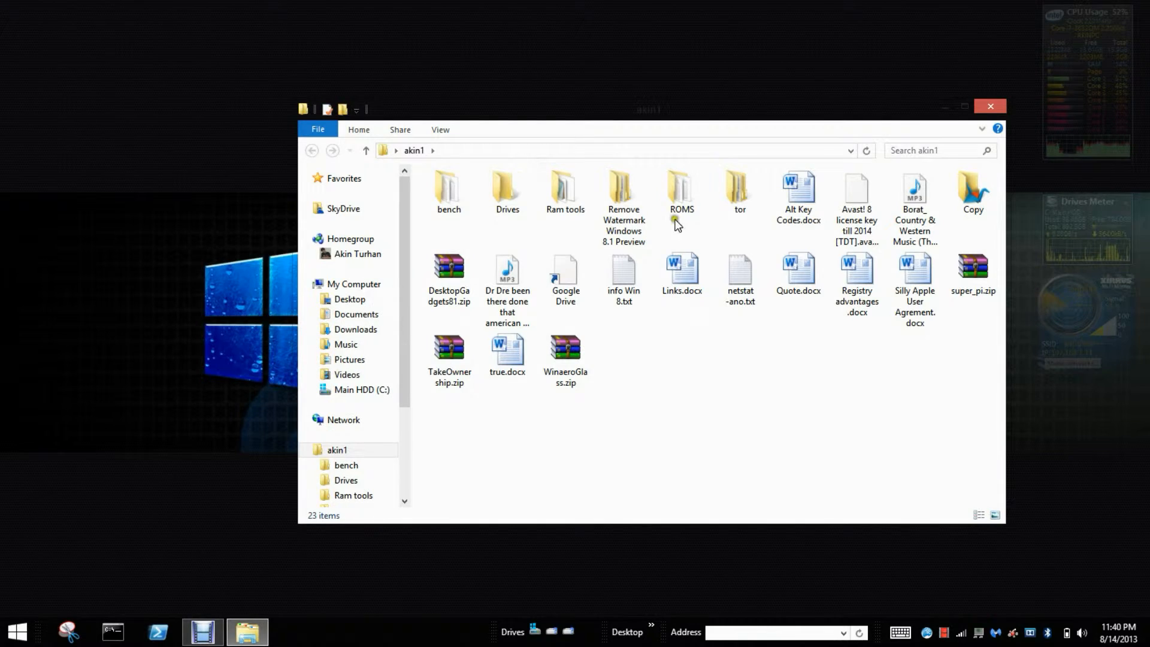
Open Links.docx in Word so its list of download addresses is visible
double_click(681, 266)
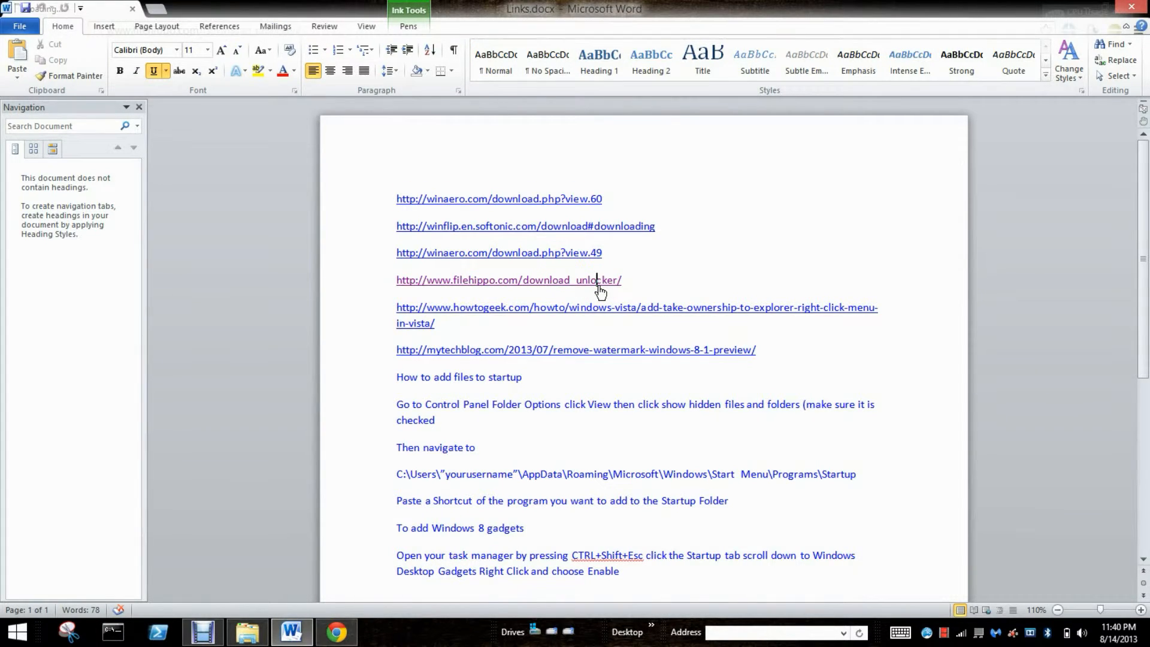
click(508, 279)
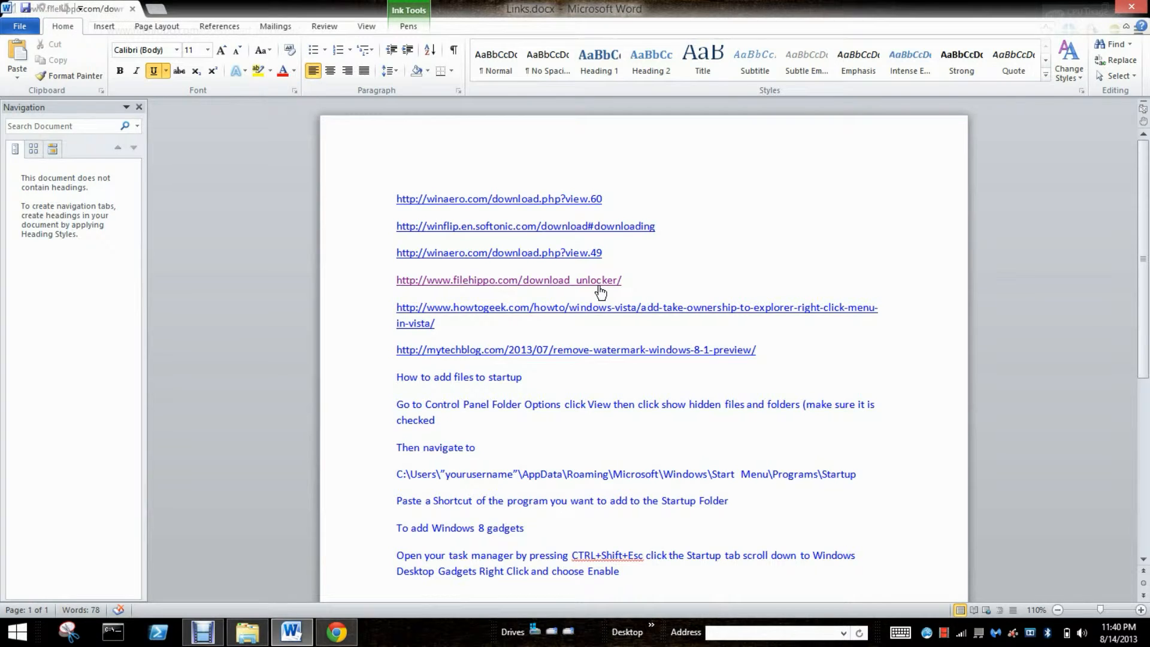
View the FileHippo Unlocker 1.9.2 download page in Chrome, then return to the links document
click(508, 279)
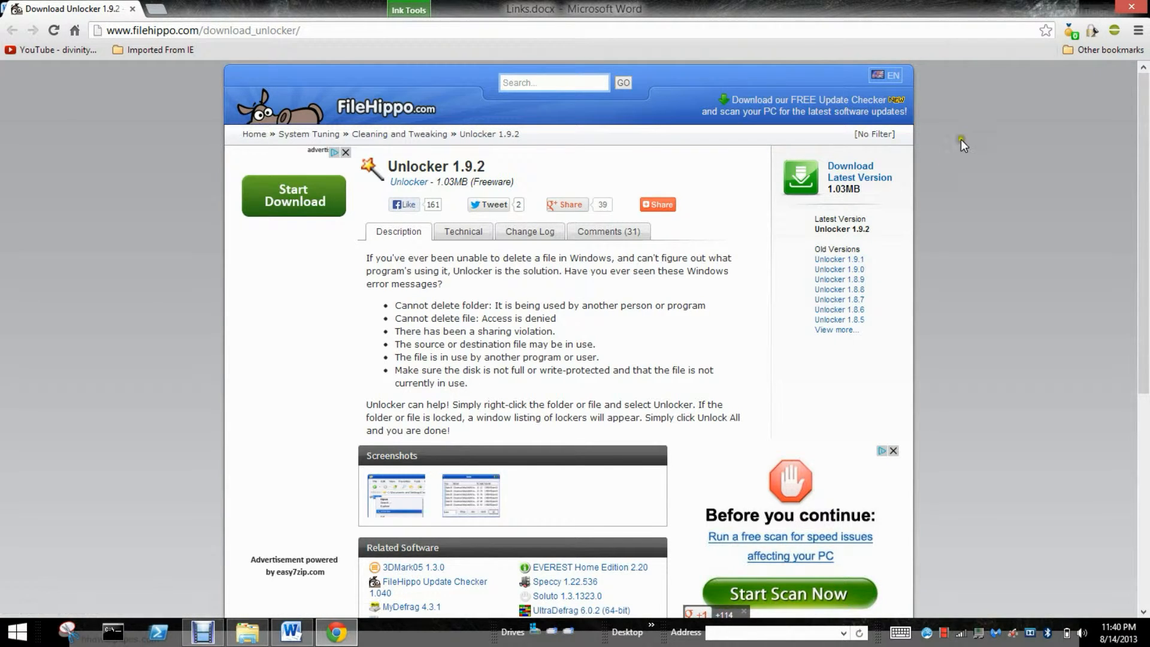
click(290, 632)
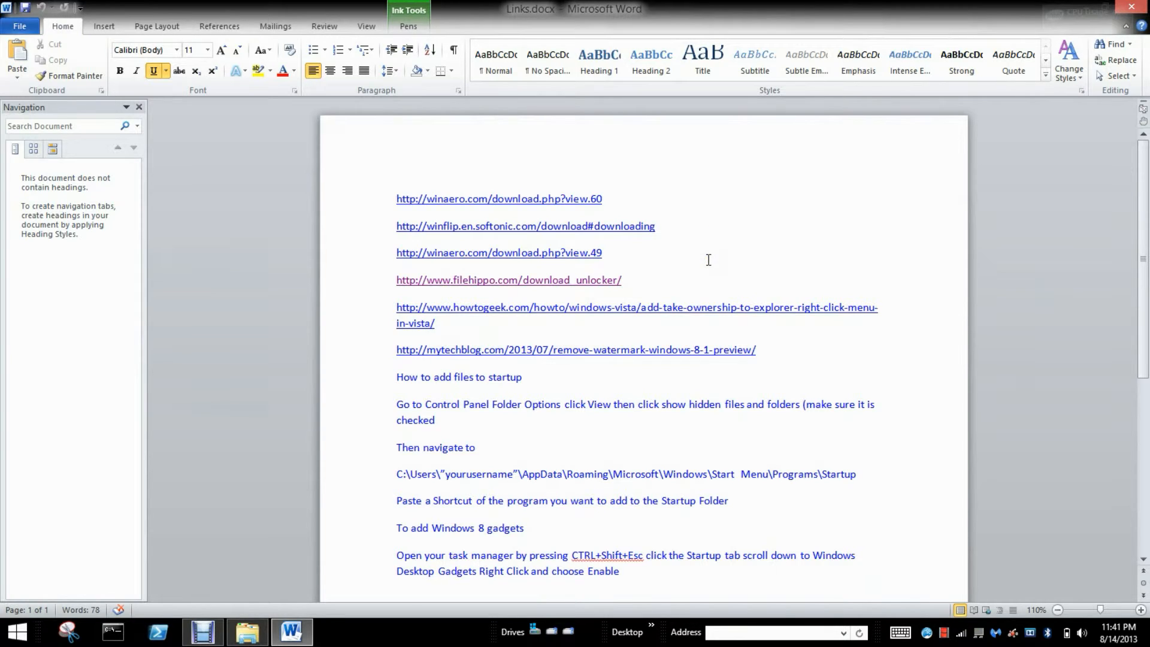
mouse_move(701, 309)
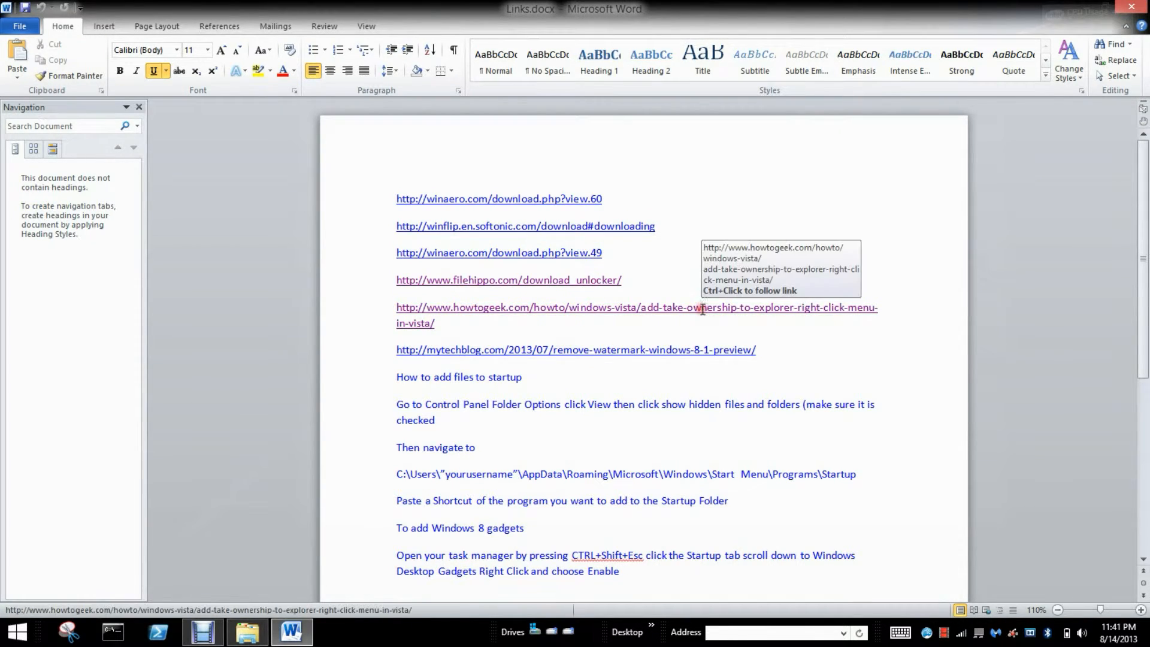
View the How-To Geek Take Ownership article at its TakeOwnership.zip download section
click(636, 308)
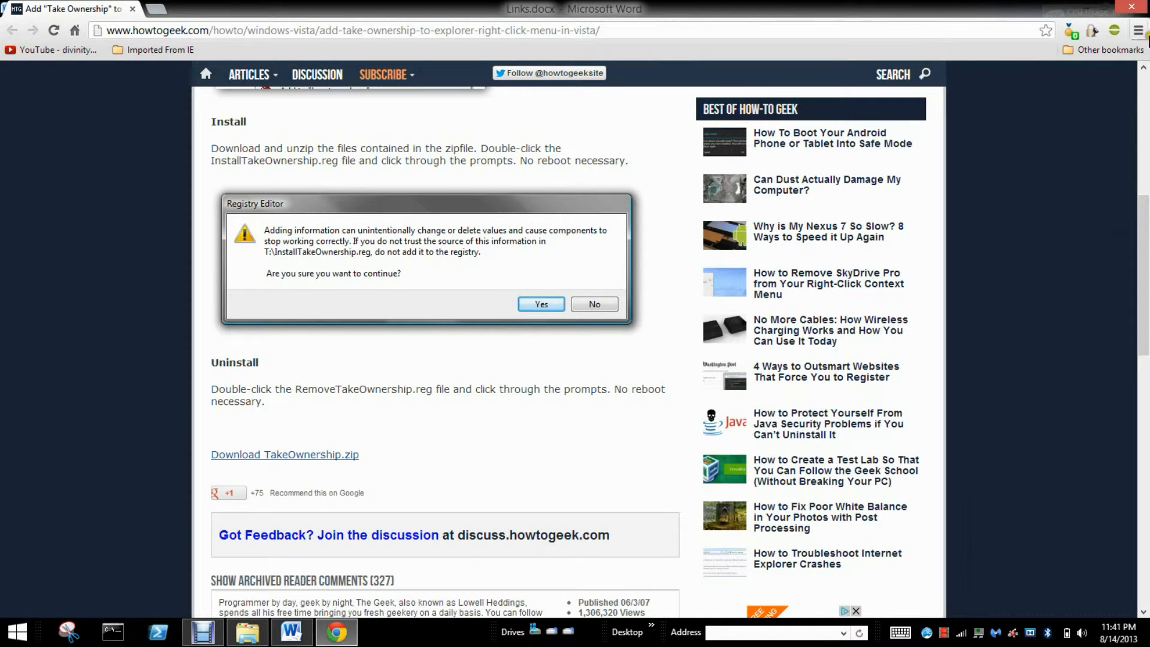
mouse_move(1088, 9)
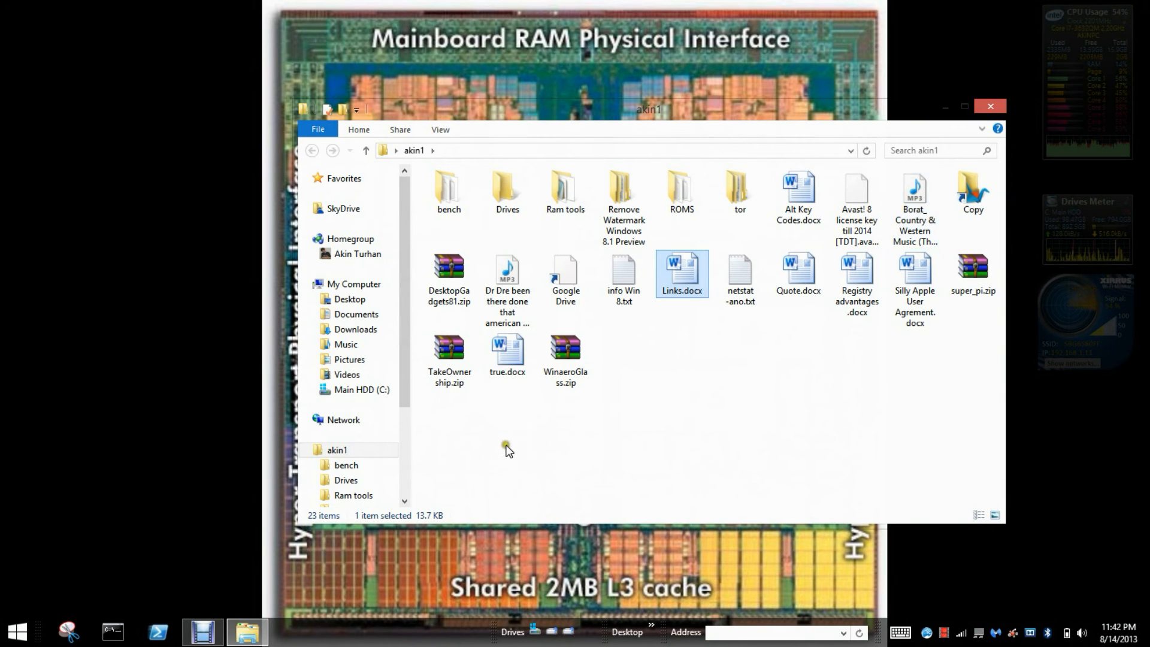
mouse_move(202, 631)
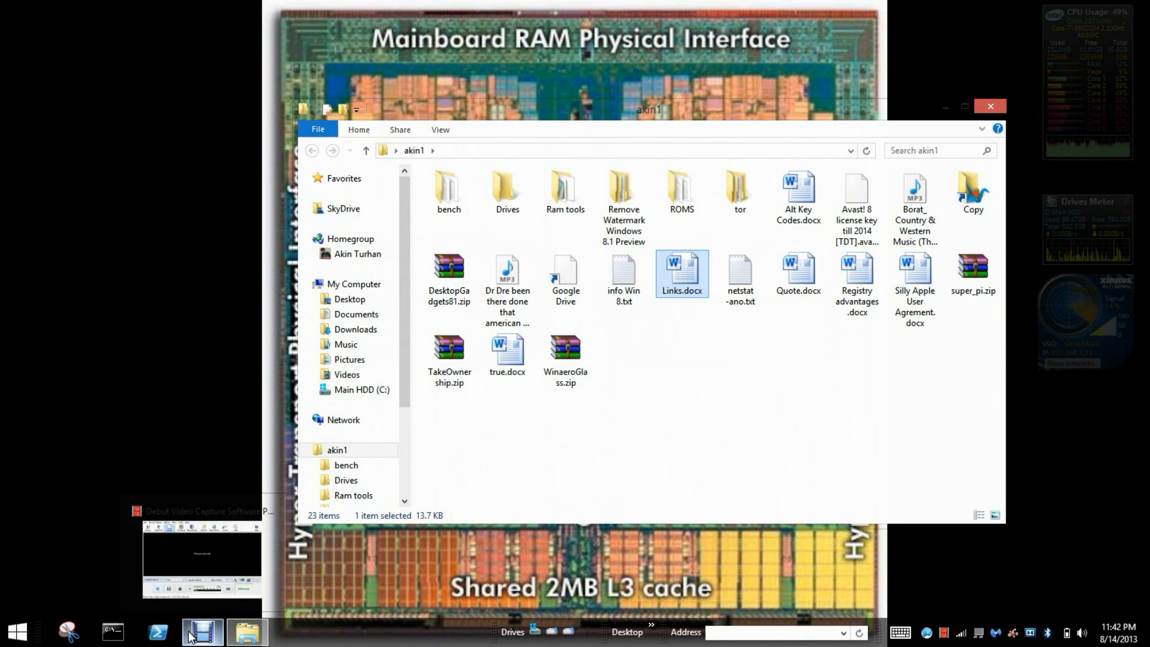